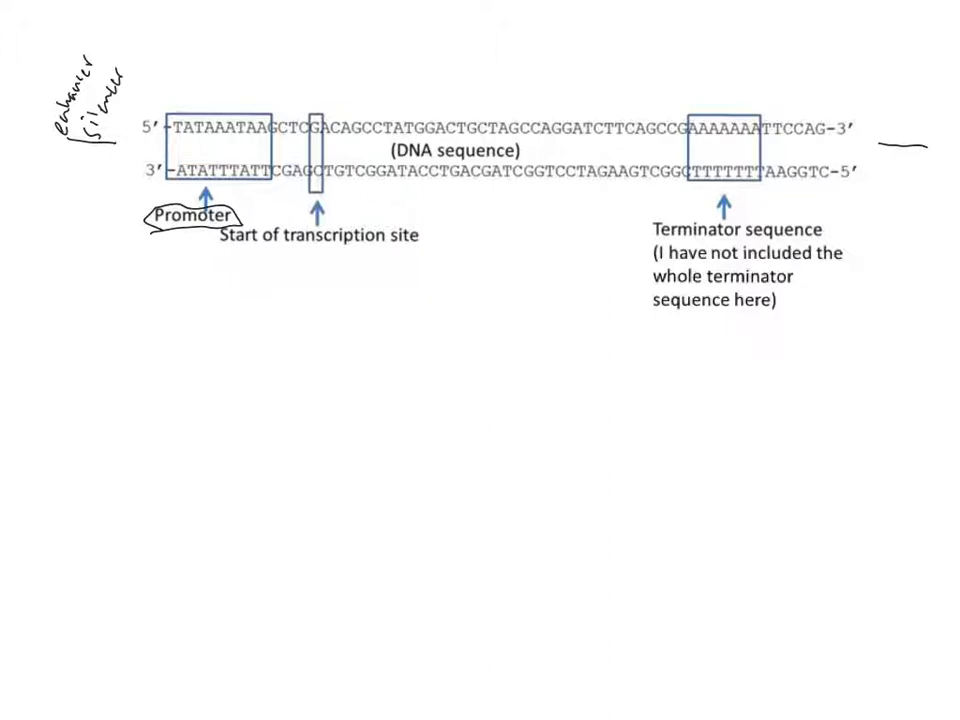
Step: Draw a rightward transcription arrow above the top strand and label the promoter and terminator
{"action": "left_click_drag", "start_coordinate": [328, 76], "coordinate": [472, 72]}
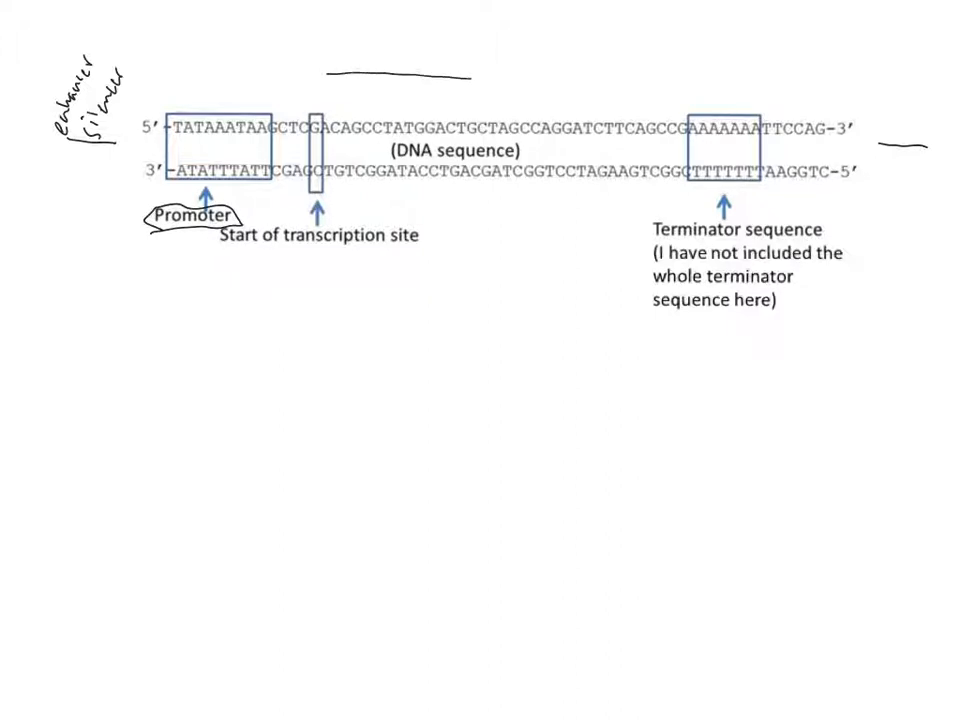
{"action": "left_click_drag", "start_coordinate": [470, 76], "coordinate": [536, 78]}
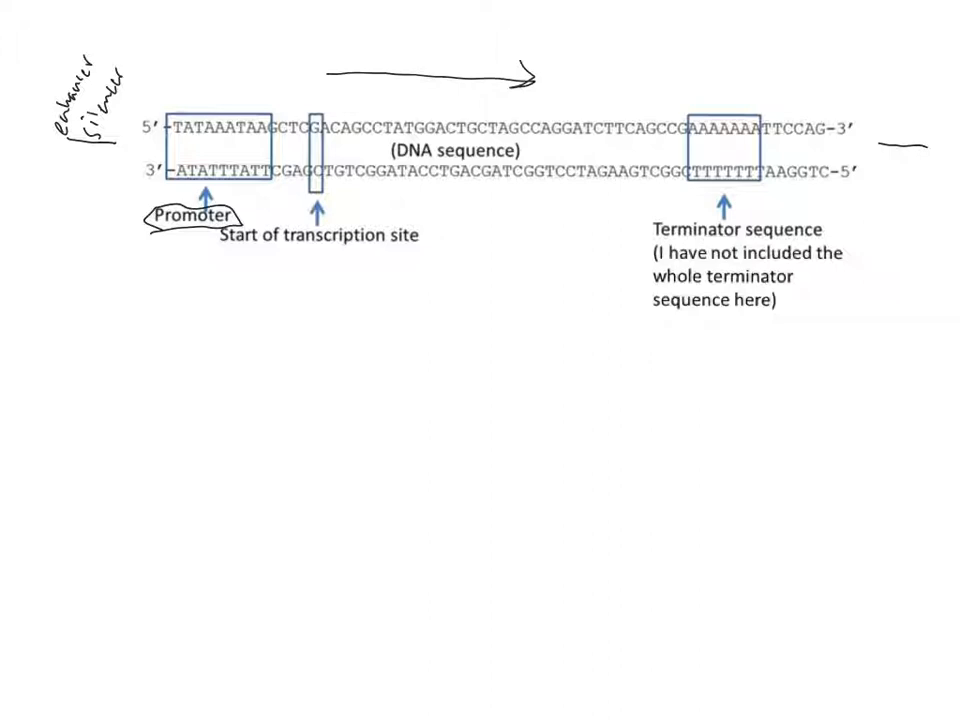
{"action": "type", "text": "Prom"}
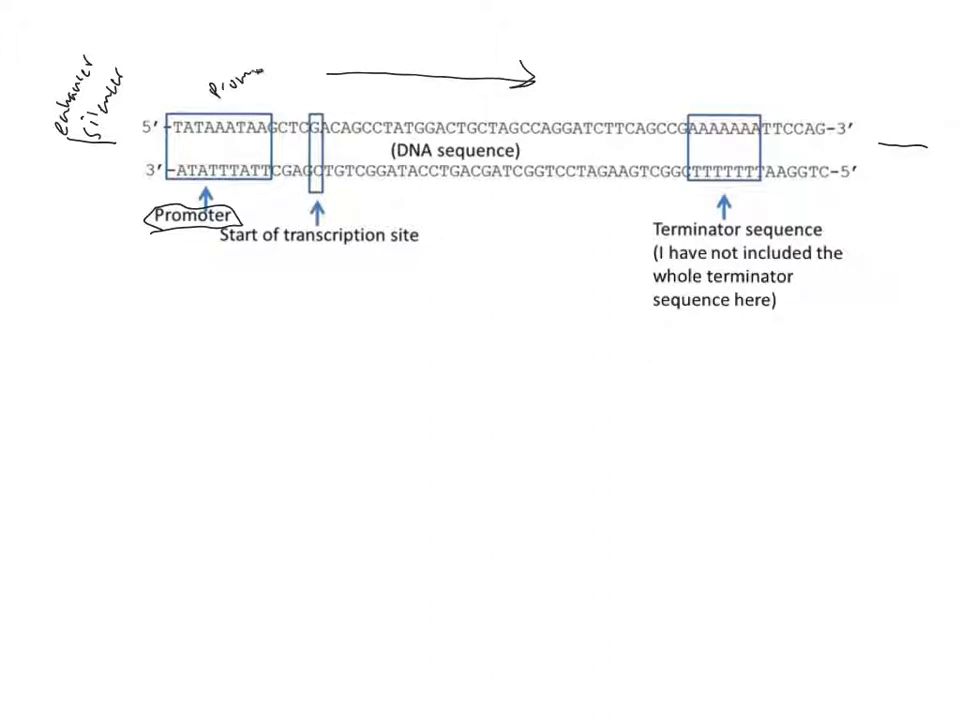
{"action": "type", "text": "er"}
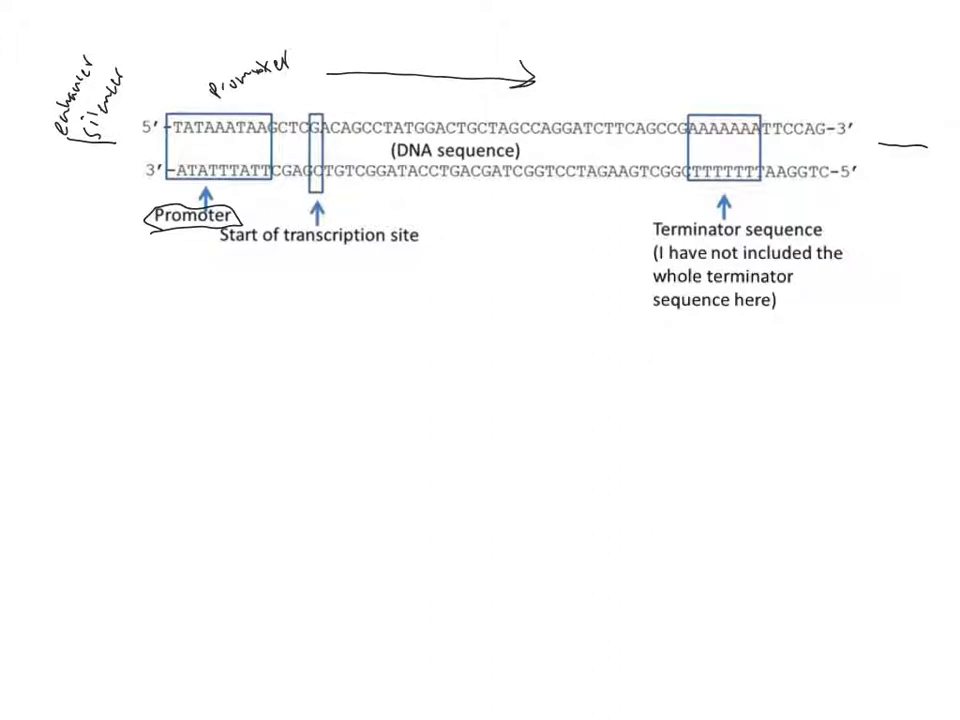
{"action": "type", "text": "term"}
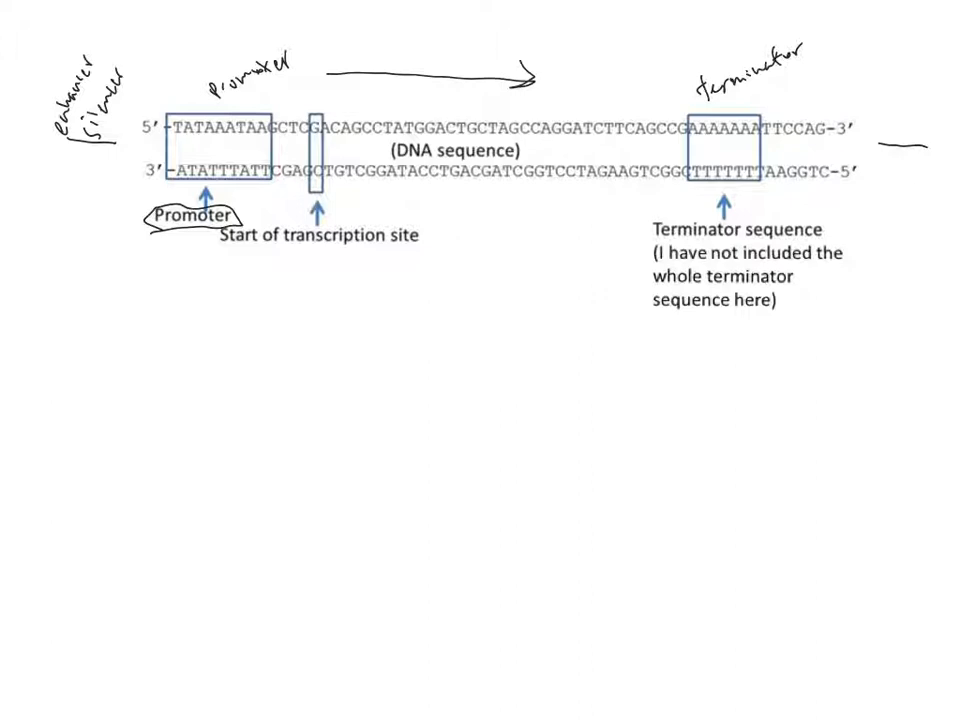
Step: Label the top DNA strand as coding and the bottom strand as template
{"action": "type", "text": "tc"}
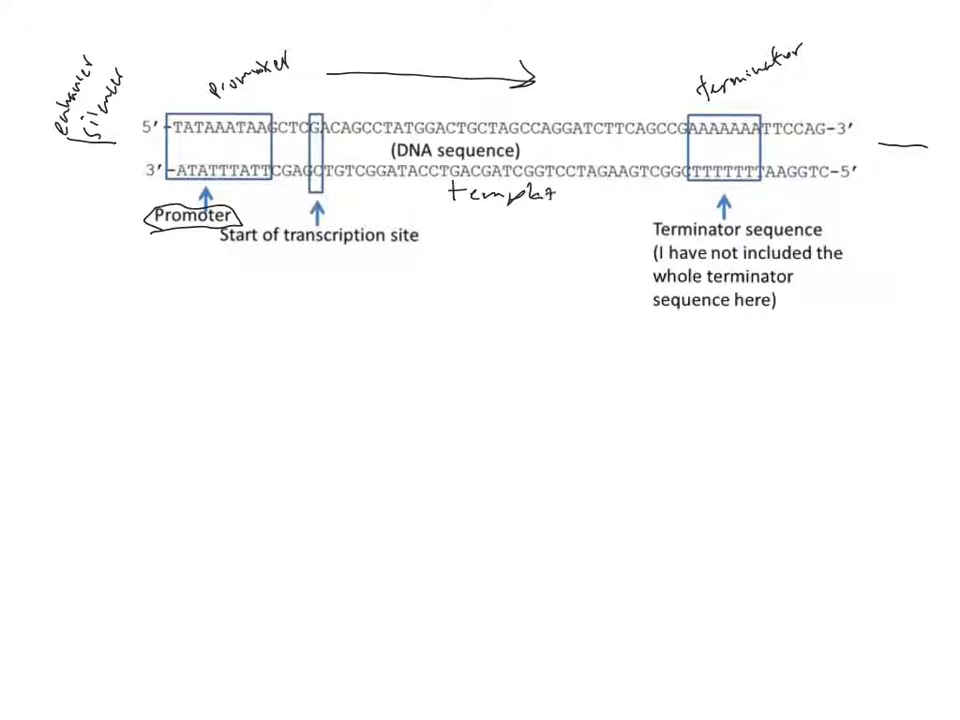
{"action": "type", "text": "C.d."}
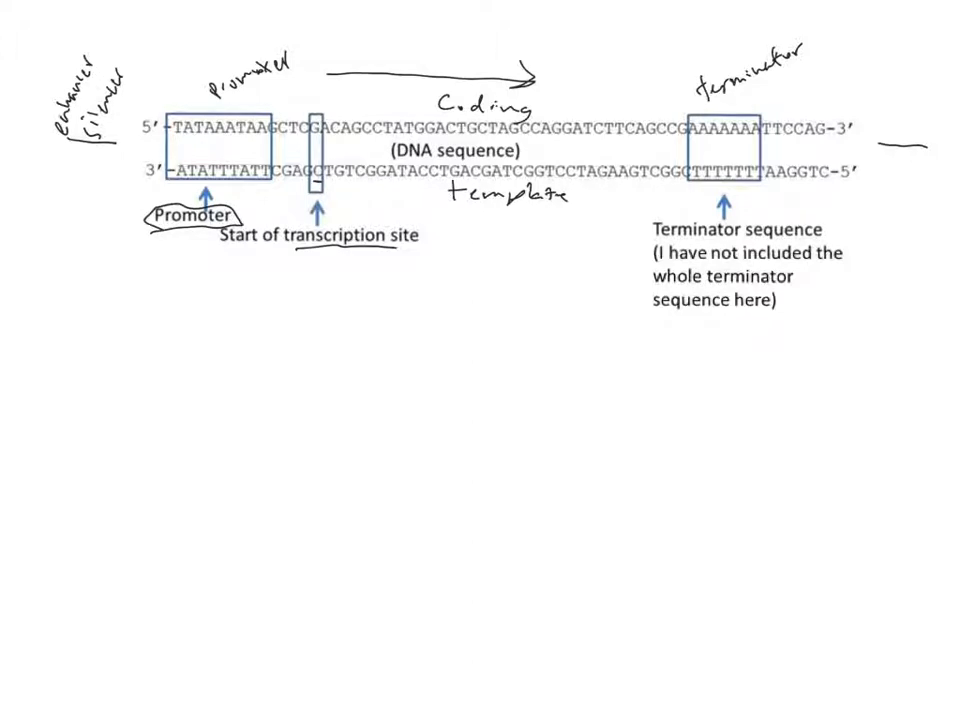
Step: Write the mRNA transcript 5' GACAGCCUAU… beneath the DNA, ending at the 3' end
{"action": "type", "text": "mRNA"}
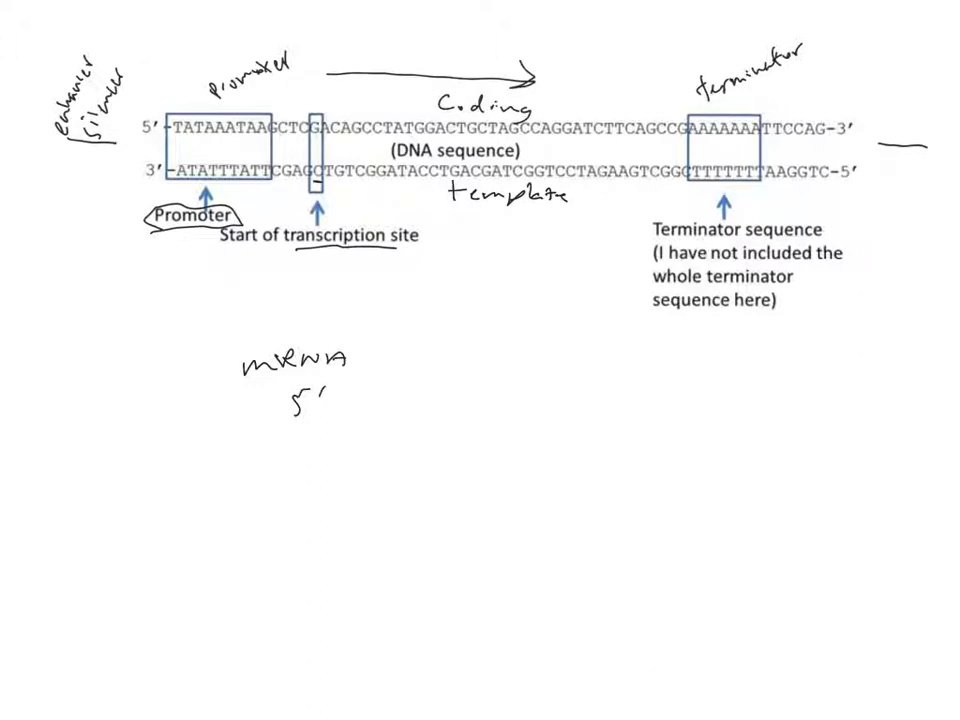
{"action": "type", "text": "G"}
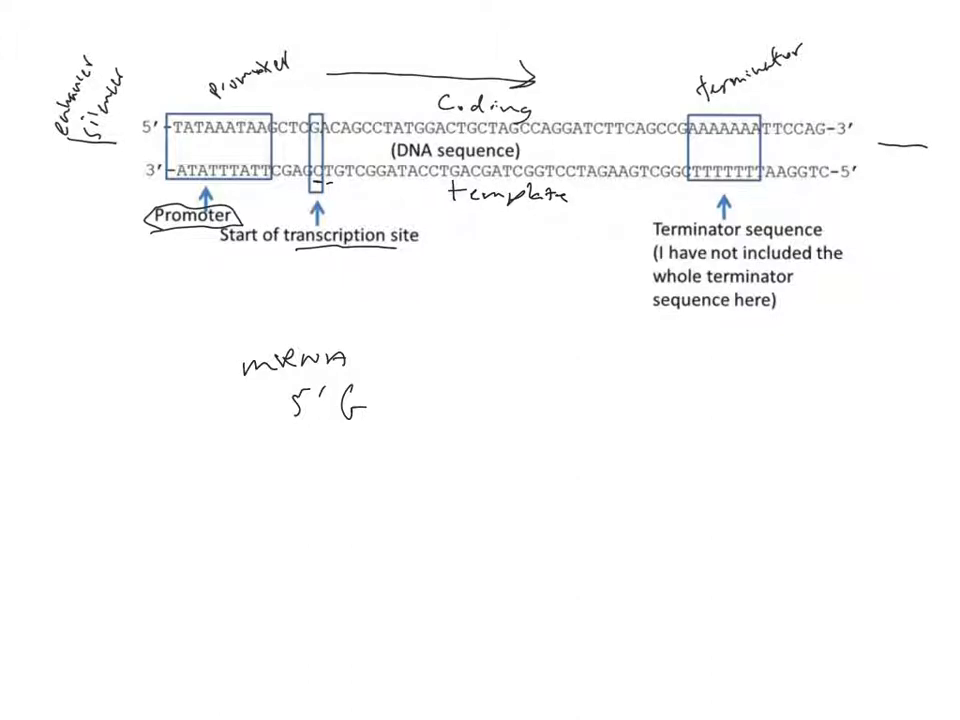
{"action": "type", "text": "ACA"}
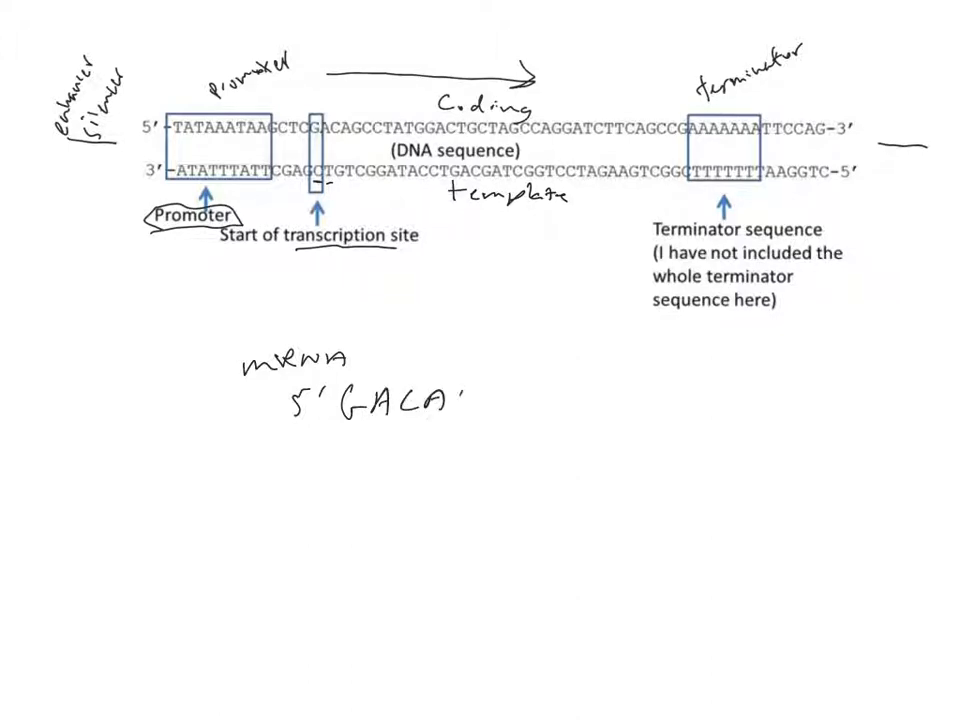
{"action": "type", "text": "LL"}
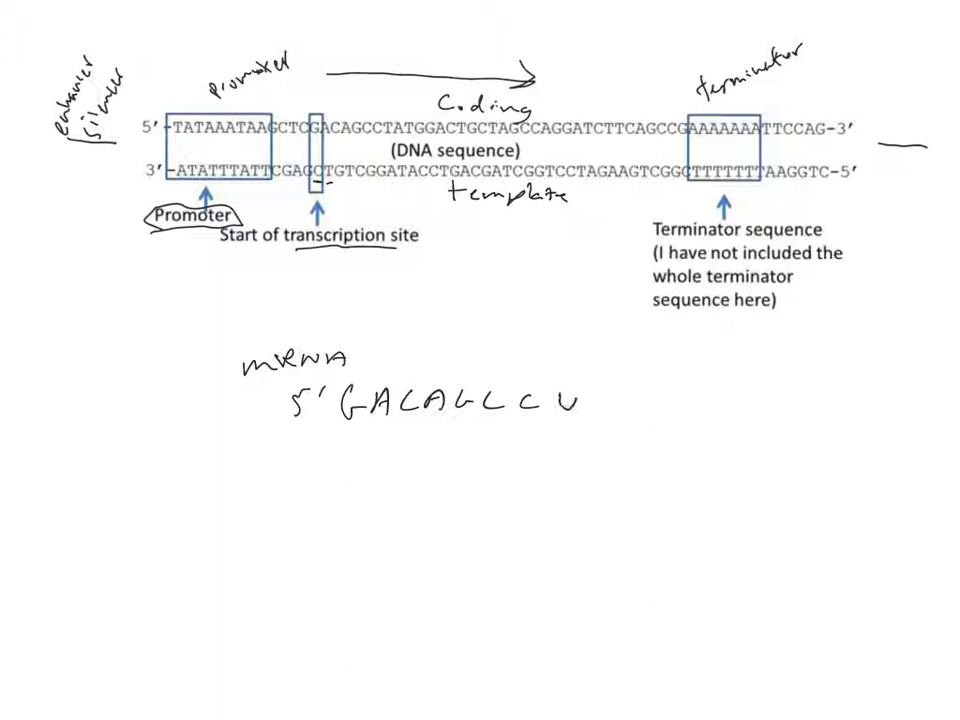
{"action": "type", "text": "UAU---"}
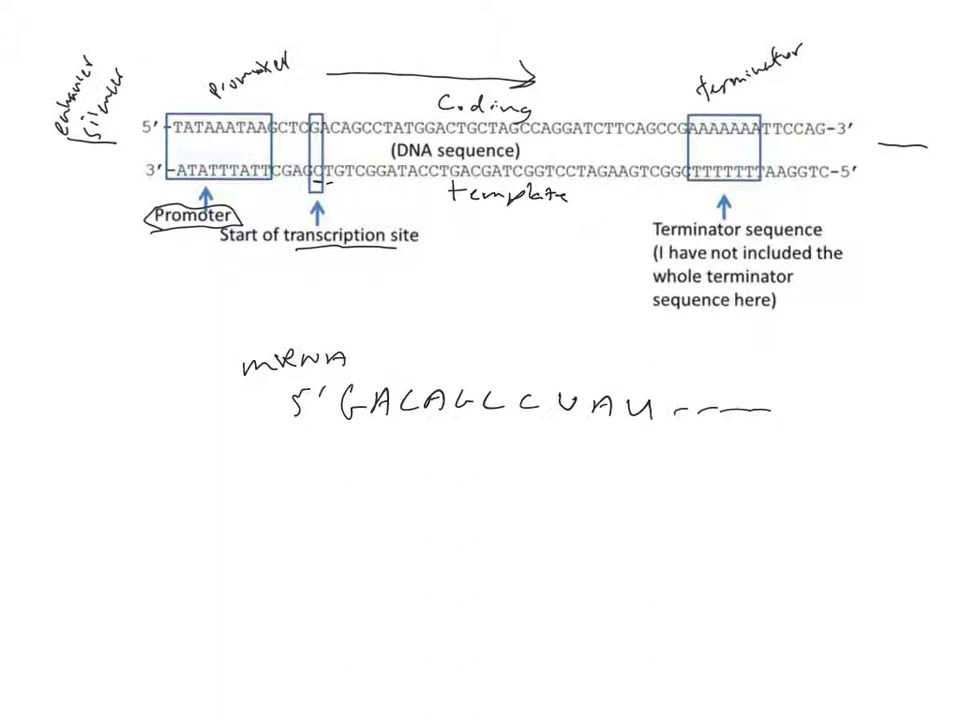
{"action": "type", "text": "3'"}
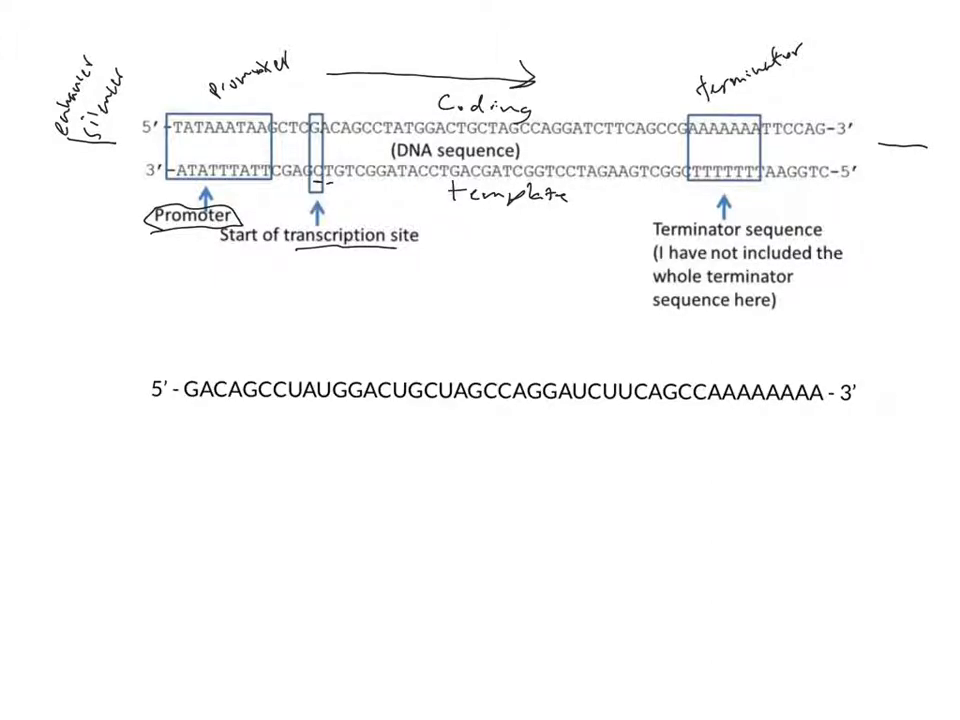
Step: Label the typed line mRNA and draw a rightward reading-direction arrow above it
{"action": "type", "text": "mRNA"}
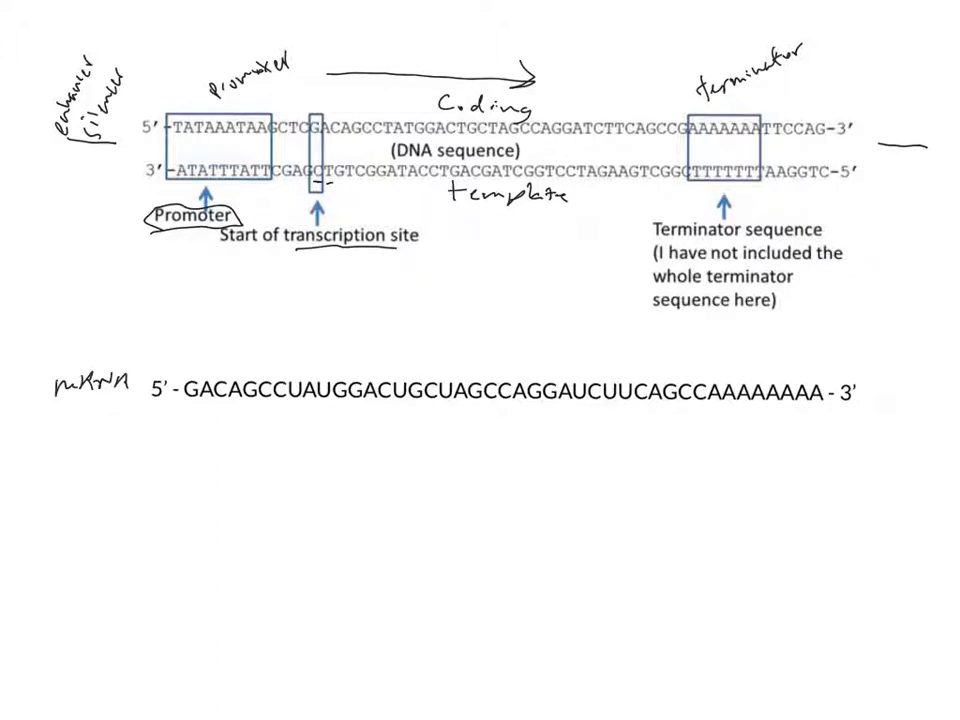
{"action": "left_click_drag", "start_coordinate": [200, 348], "coordinate": [350, 344]}
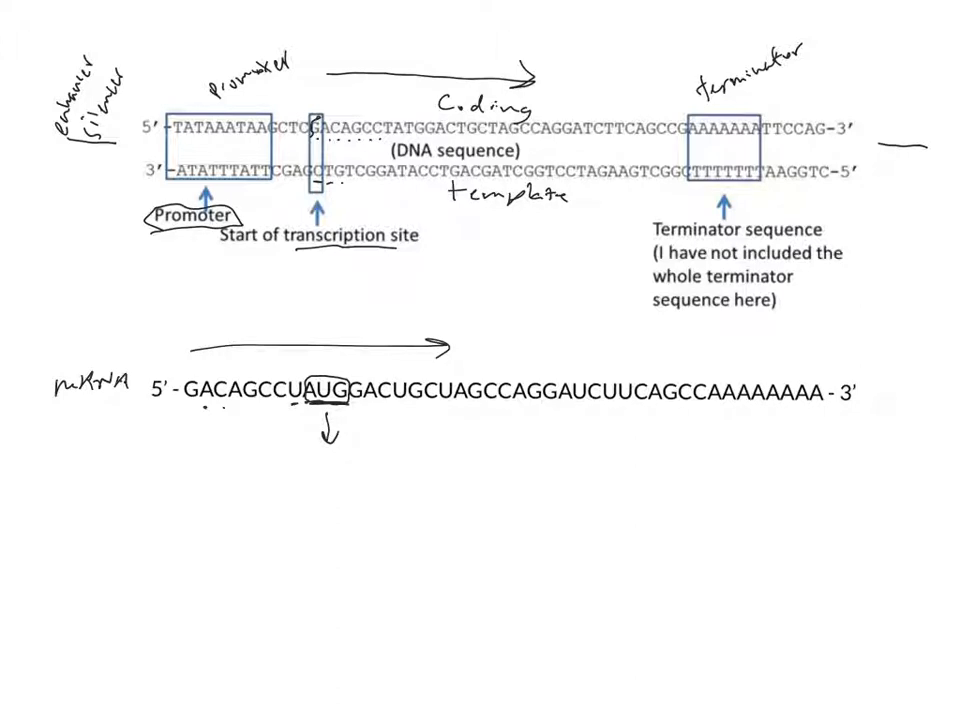
Step: Write met, Asp and Cyst under the codons after AUG with arrows, then begin spelling Methi… below
{"action": "type", "text": "met"}
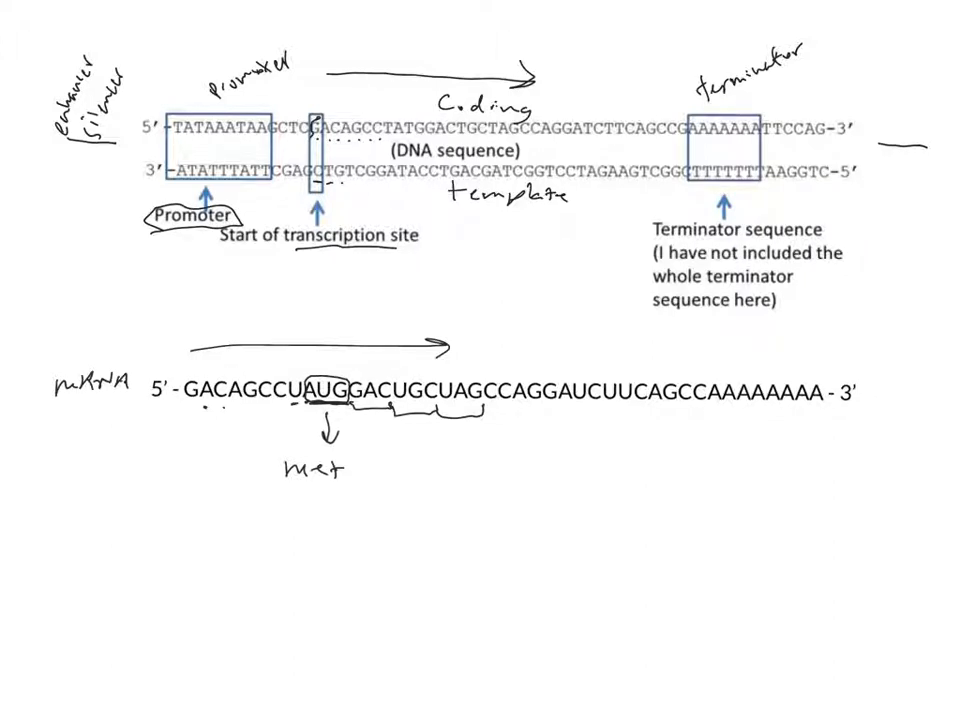
{"action": "left_click_drag", "start_coordinate": [380, 414], "coordinate": [380, 456]}
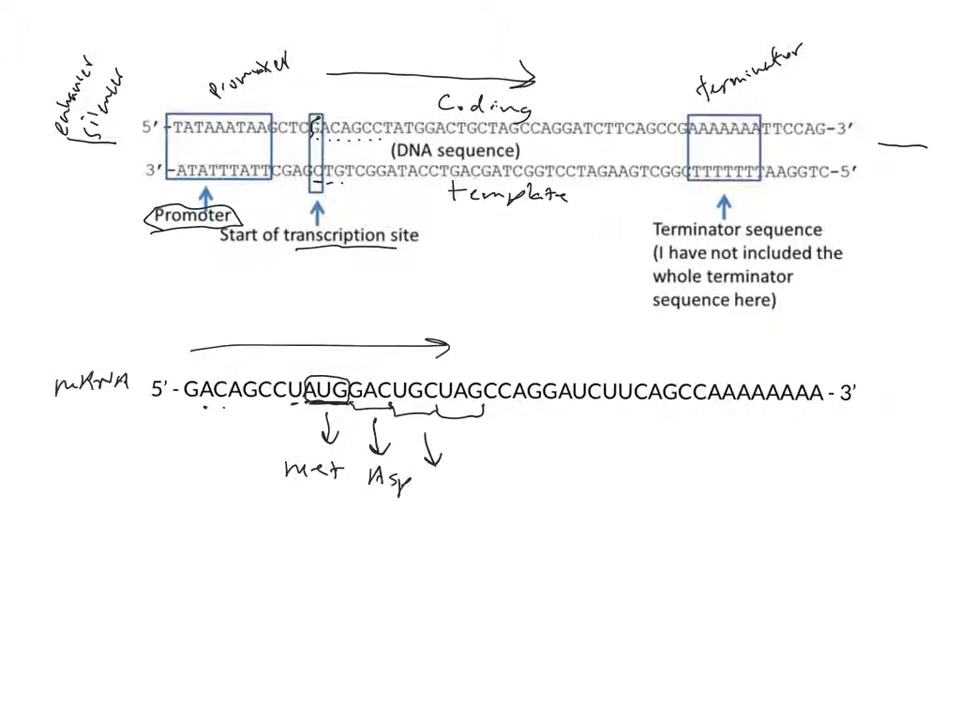
{"action": "type", "text": "Cyst"}
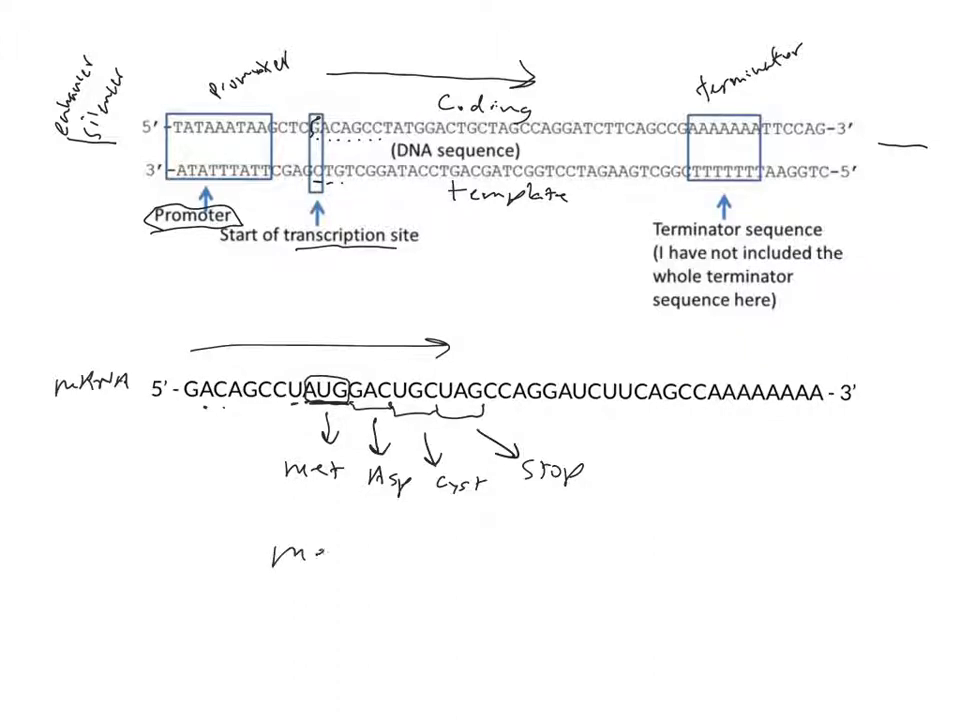
{"action": "type", "text": "Methi"}
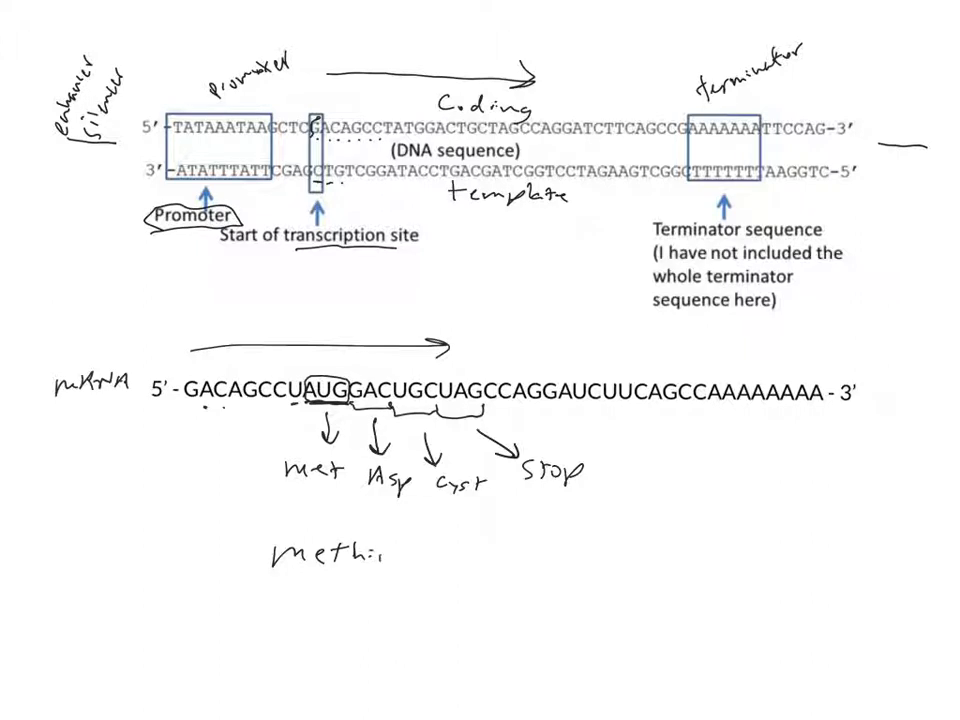